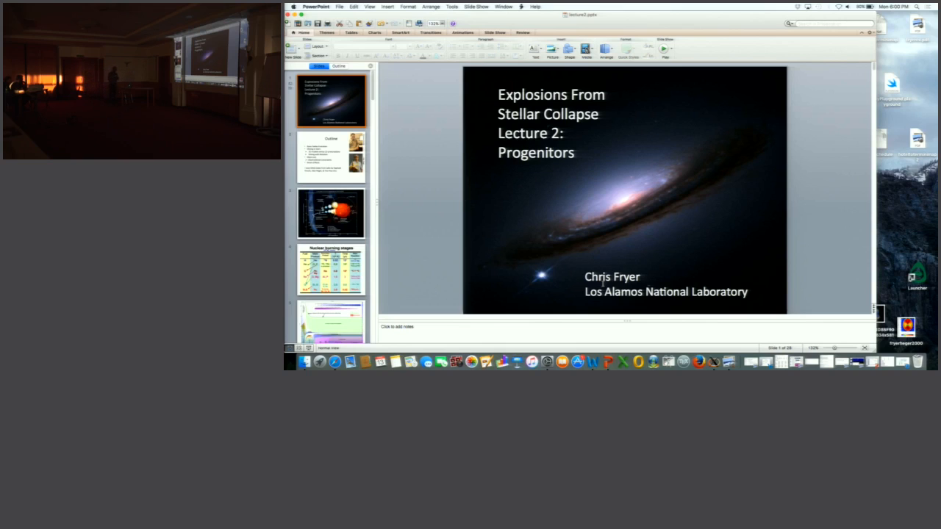
- Advance from the Supernova Types slide to the star's 'Onion Skin' abundance-fraction plot slide
left_click(331, 155)
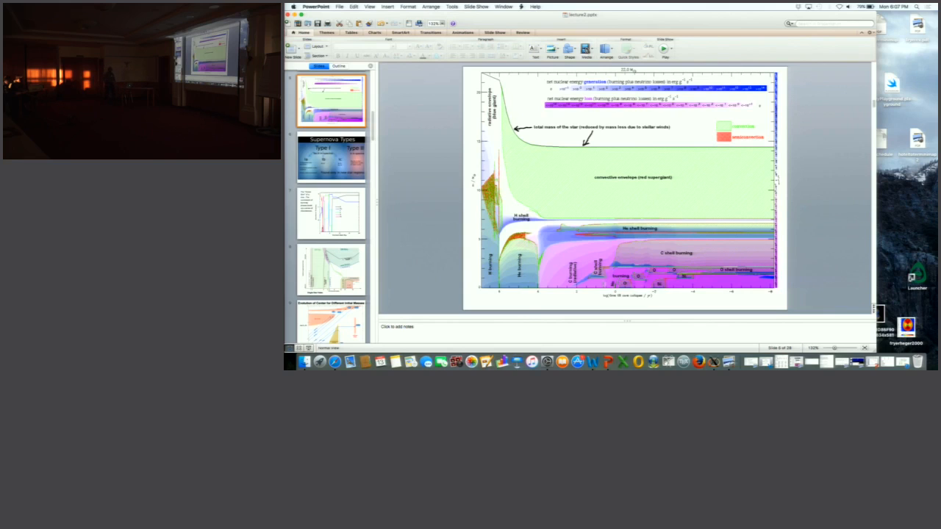
left_click(331, 156)
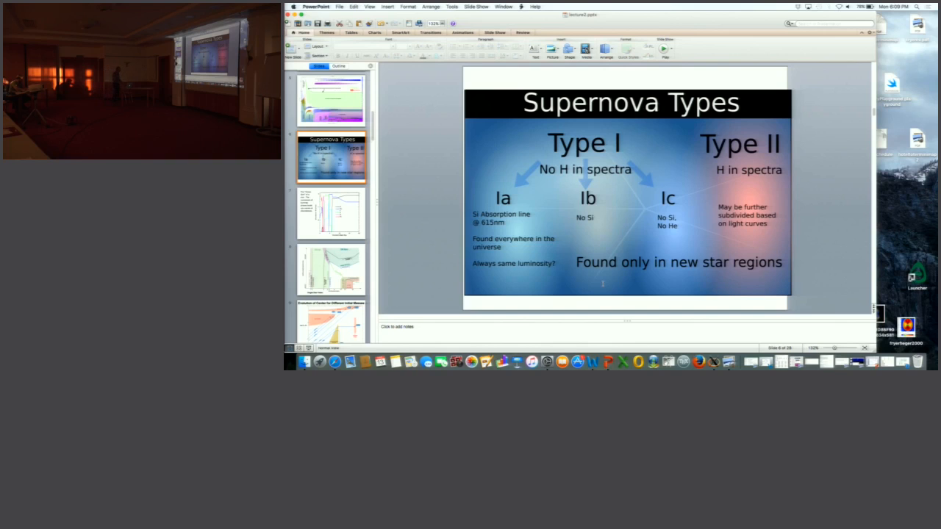
left_click(331, 214)
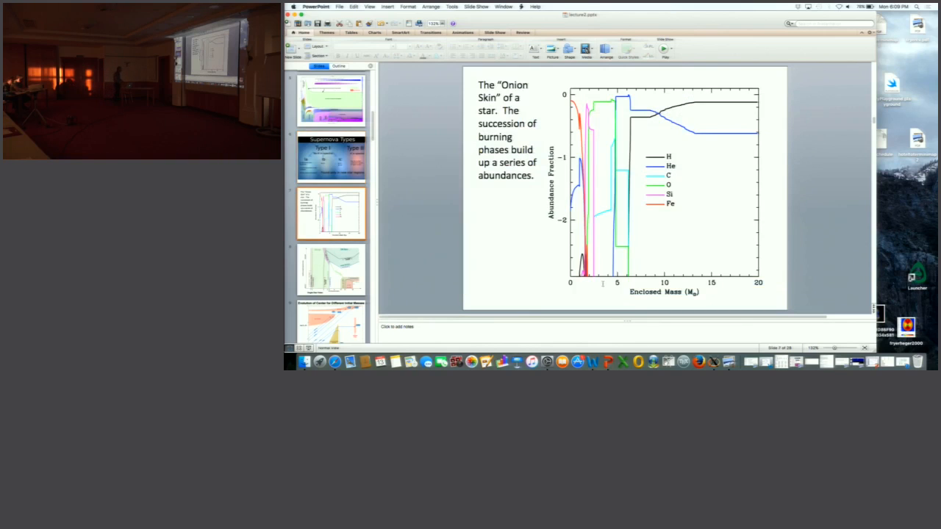